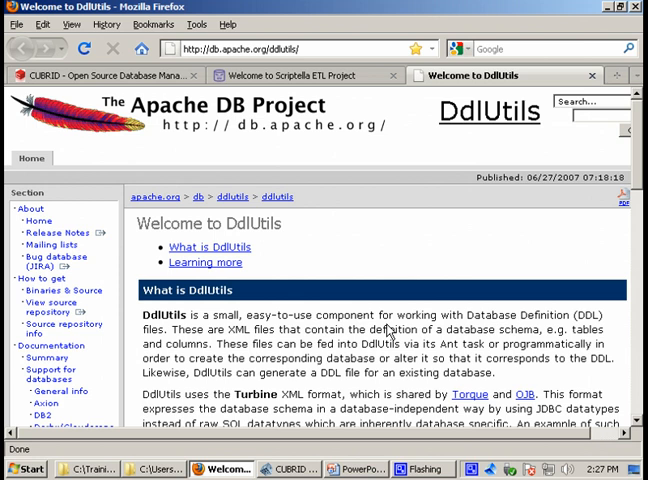
View the Scriptella ETL Project page's About section and highlight 'Extract-Transform-Load'.
click(304, 76)
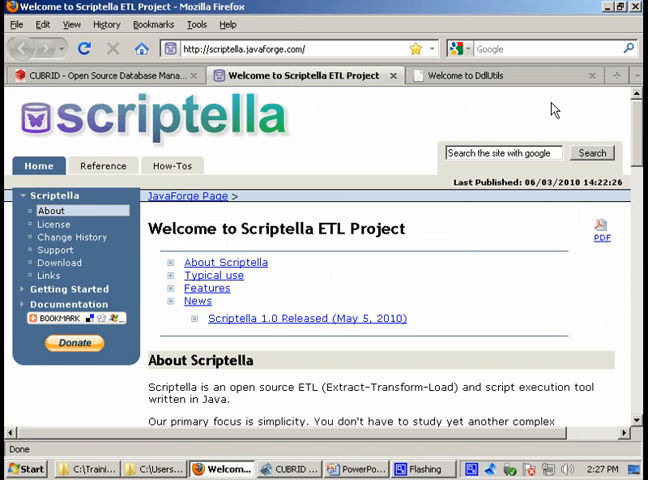
scroll(down, 3)
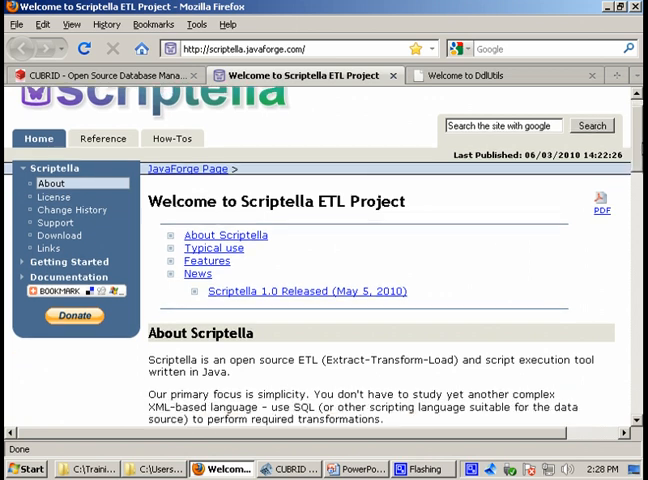
scroll(down, 3)
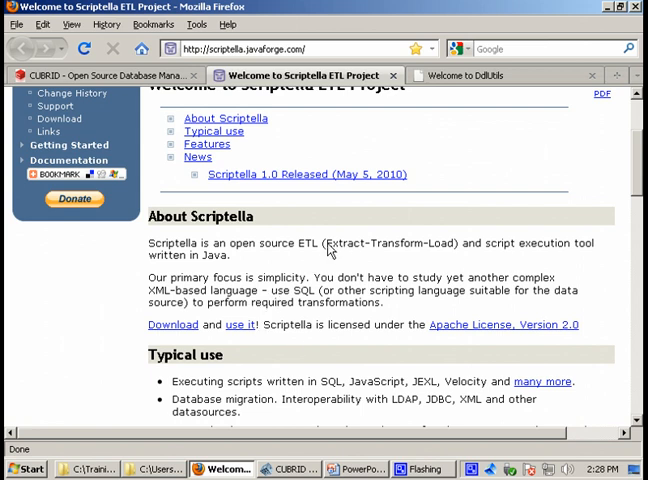
double_click(390, 244)
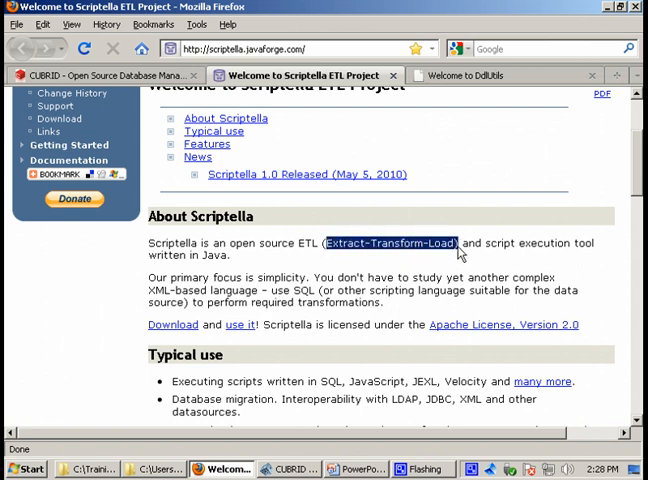
mouse_move(460, 296)
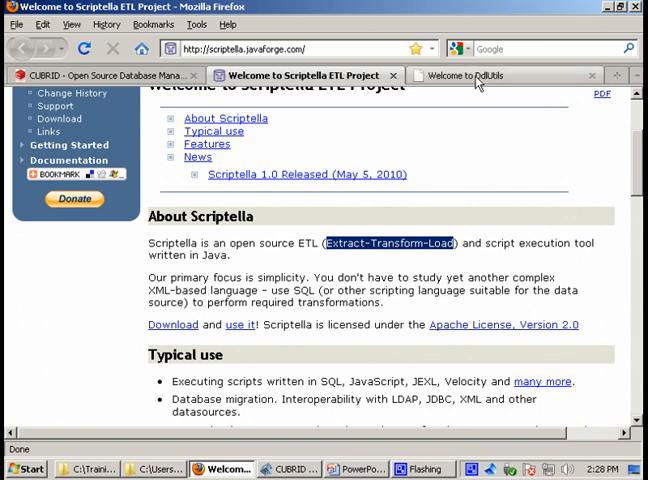
Go back to the DdlUtils page, then bring CUBRID Manager's demodb table list forward.
click(470, 76)
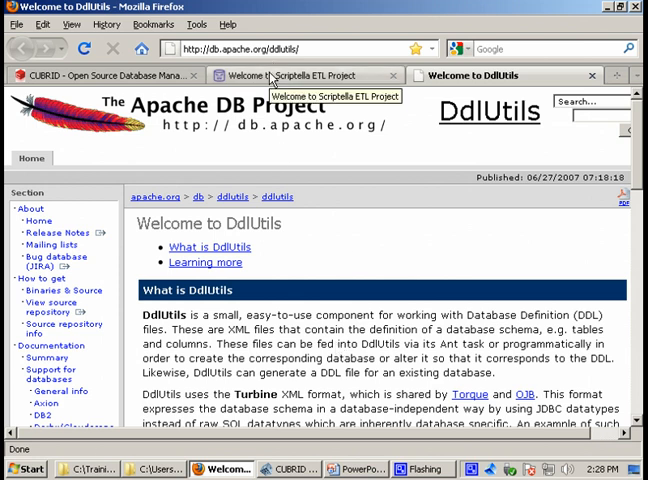
click(300, 76)
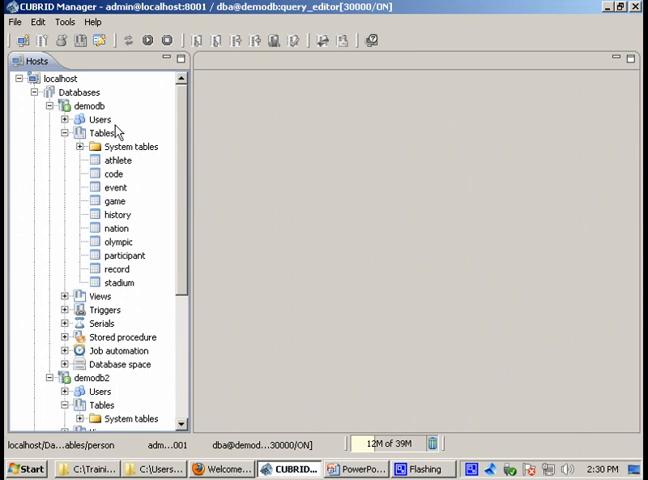
Inspect demodb2's Tables folder showing only system tables, then bring Notepad++ forward.
click(88, 104)
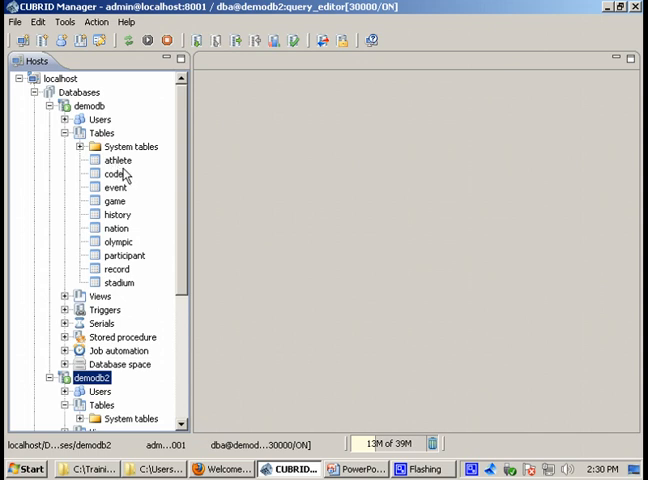
mouse_move(118, 258)
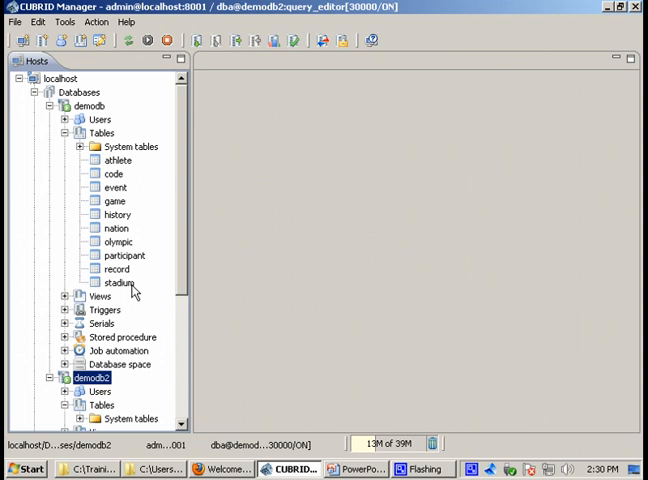
scroll(down, 3)
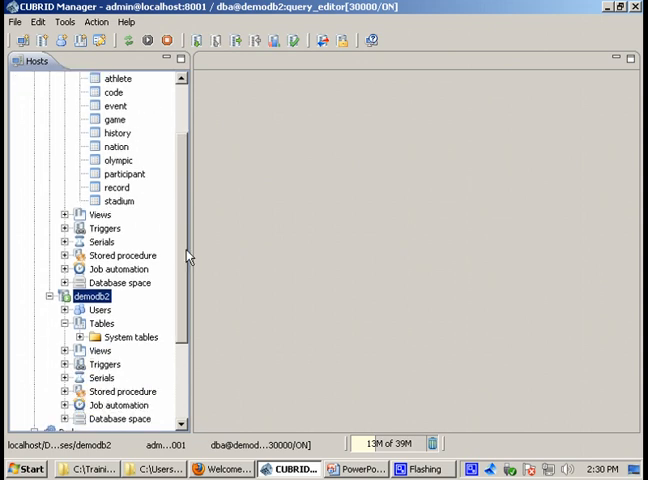
scroll(down, 3)
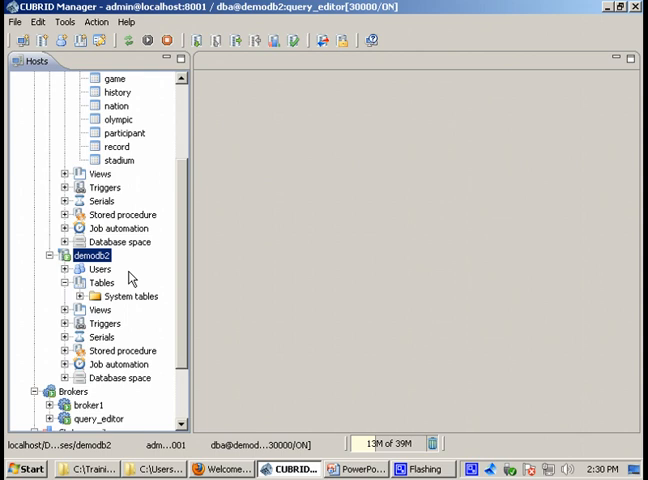
mouse_move(132, 280)
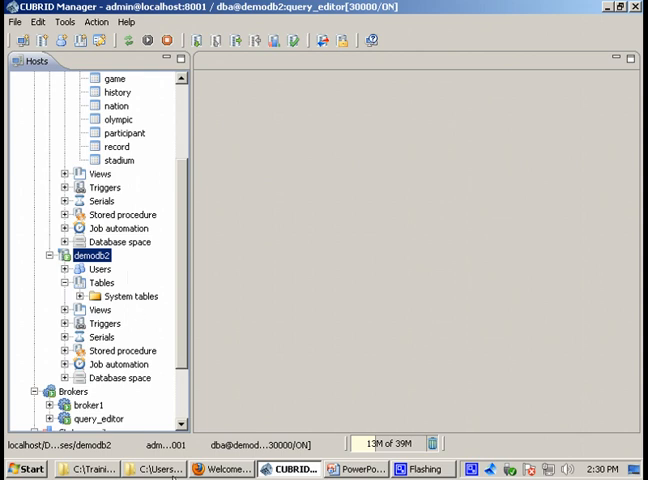
click(156, 468)
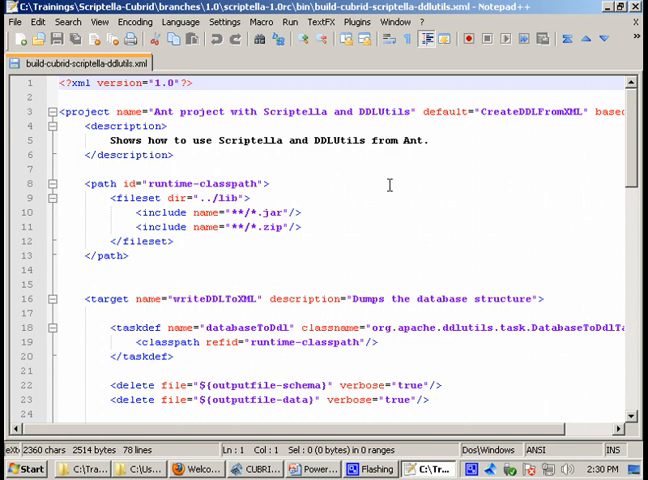
Read through build-cubrid-scriptella-ddlutils.xml's schema-creation and etl.xml targets, then return to the bin folder.
scroll(down, 3)
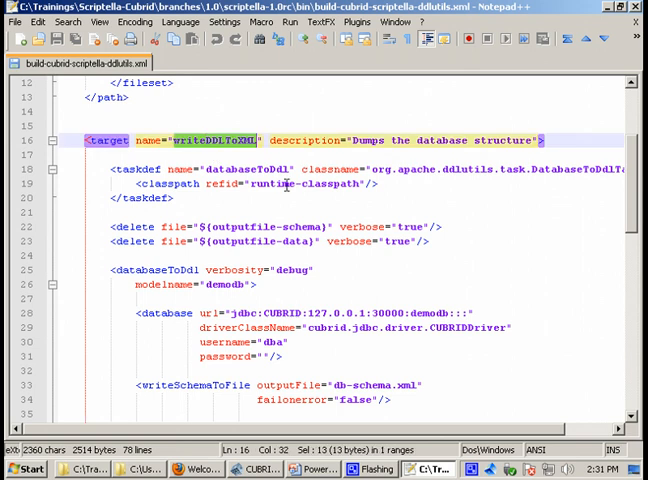
scroll(down, 3)
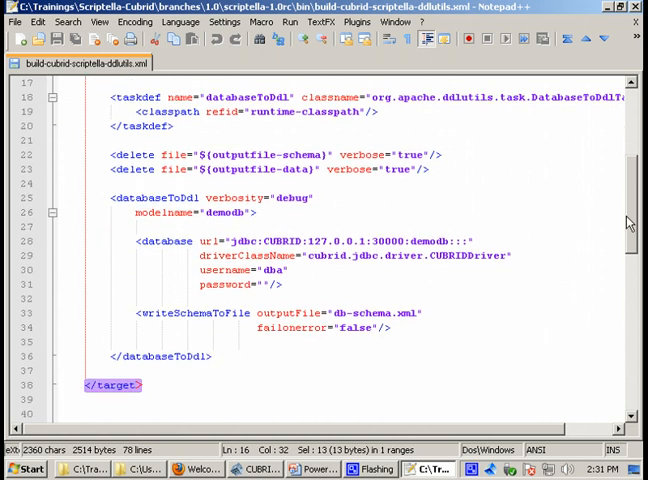
scroll(down, 3)
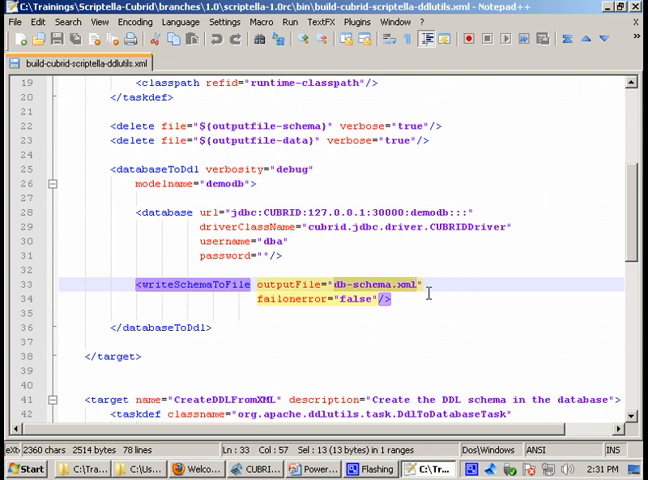
scroll(down, 3)
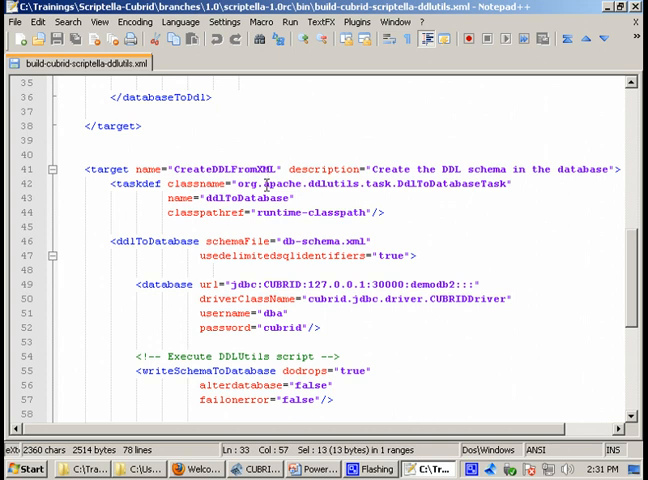
mouse_move(538, 98)
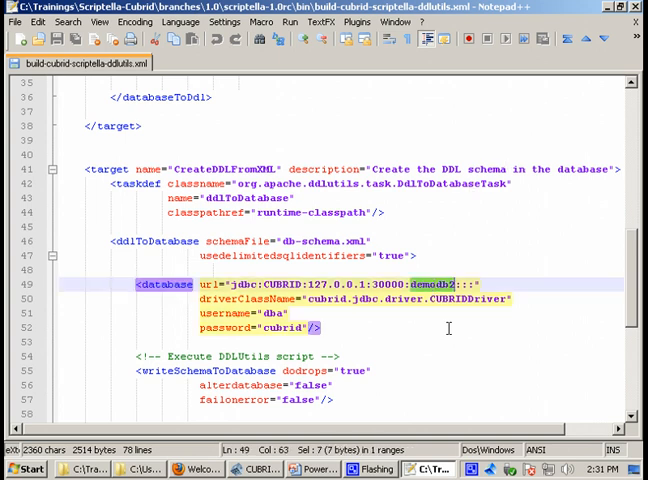
mouse_move(608, 260)
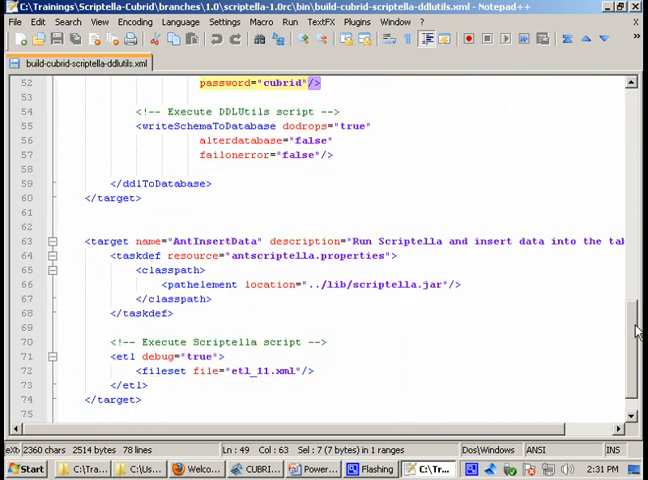
scroll(down, 3)
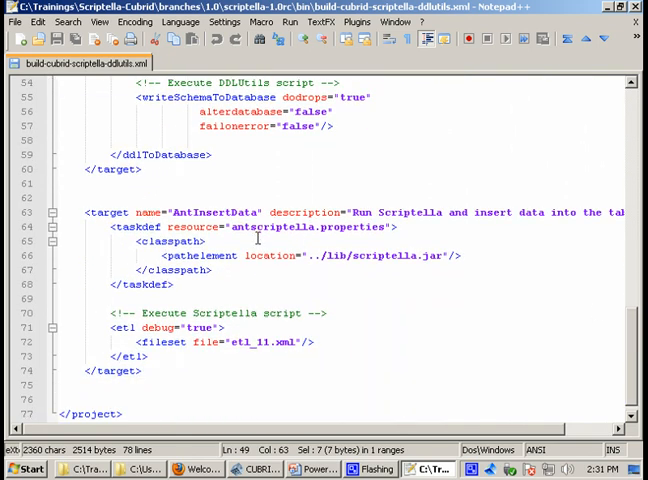
mouse_move(270, 280)
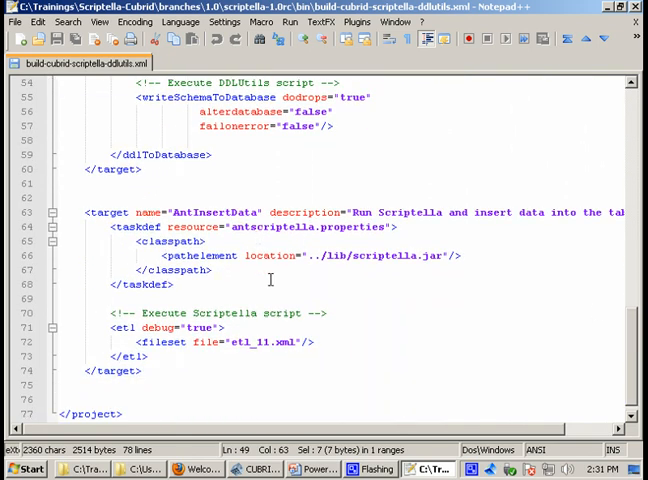
scroll(up, 3)
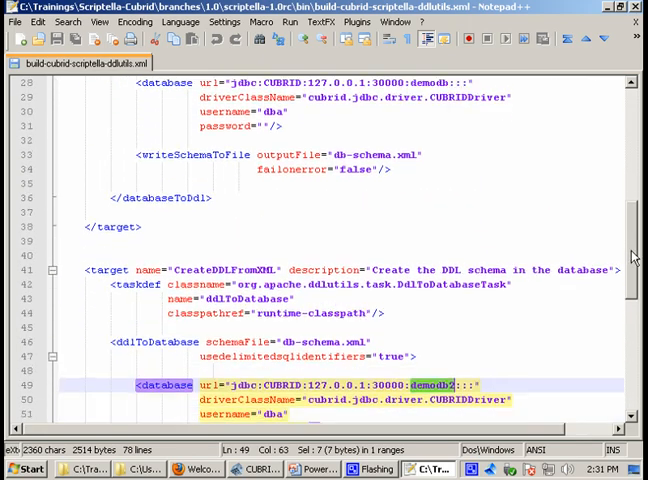
scroll(down, 3)
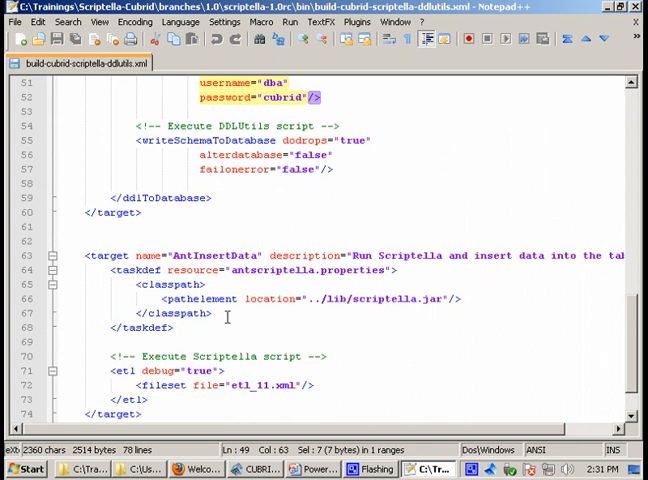
click(212, 312)
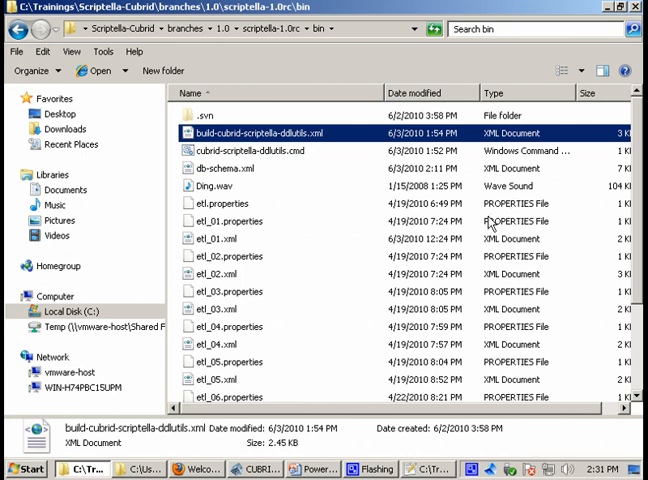
Edit etl_11.xml in Notepad++ and highlight the nation table in its copy query.
scroll(down, 3)
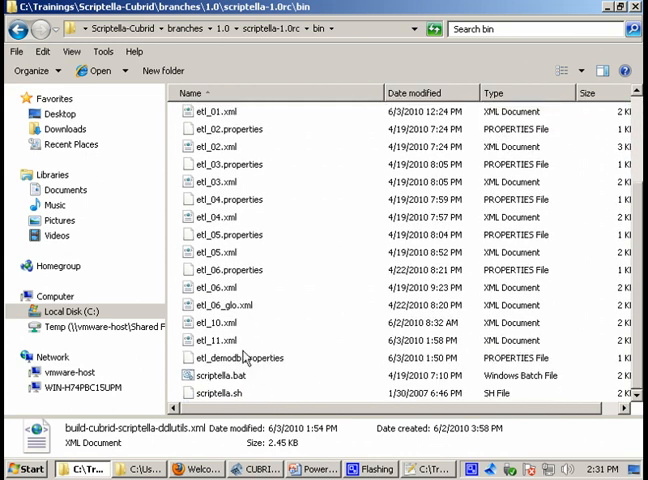
right_click(210, 342)
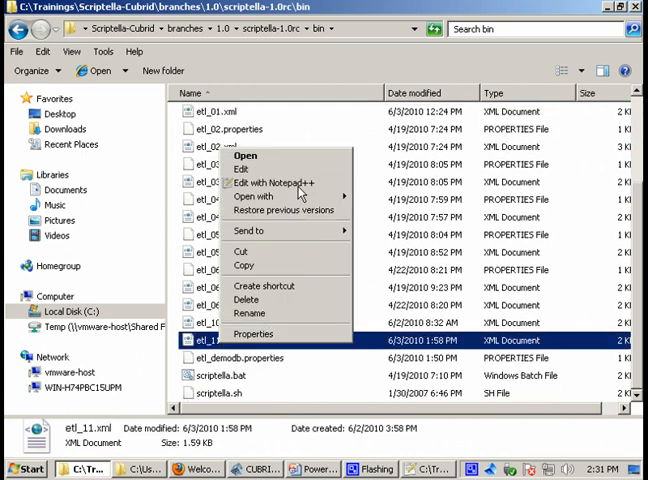
click(282, 182)
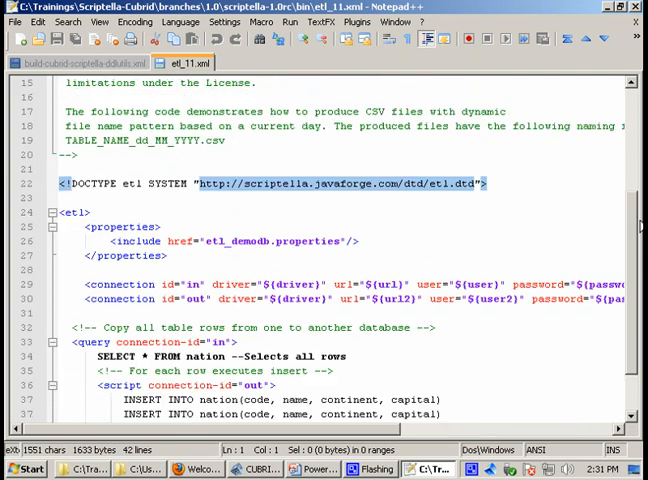
scroll(down, 3)
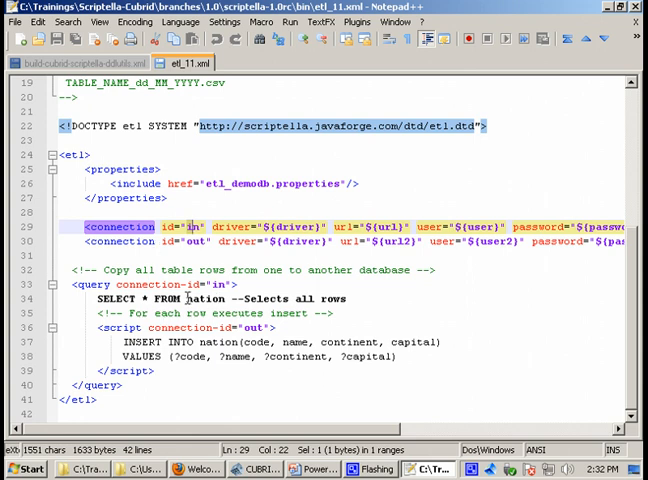
double_click(204, 300)
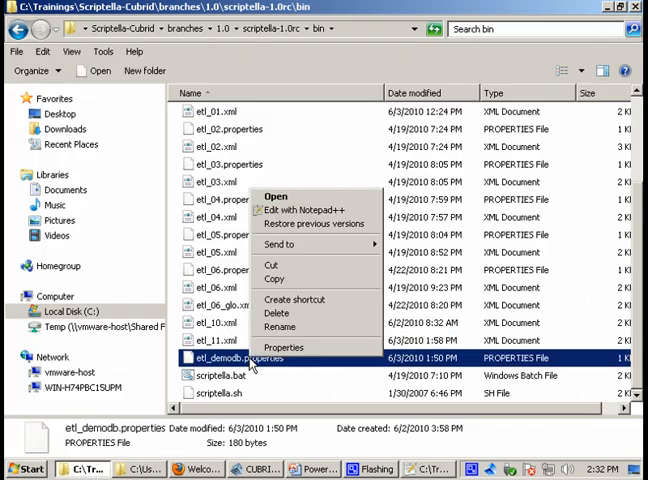
Edit etl_demodb.properties to view the demodb and demodb2 connection URLs and credentials.
click(300, 210)
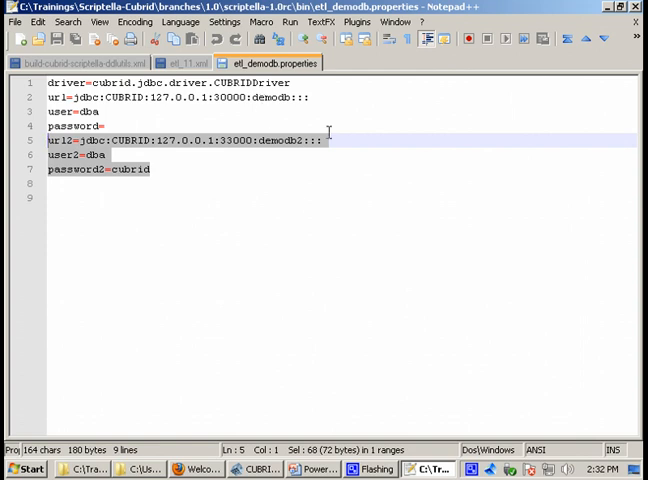
mouse_move(316, 226)
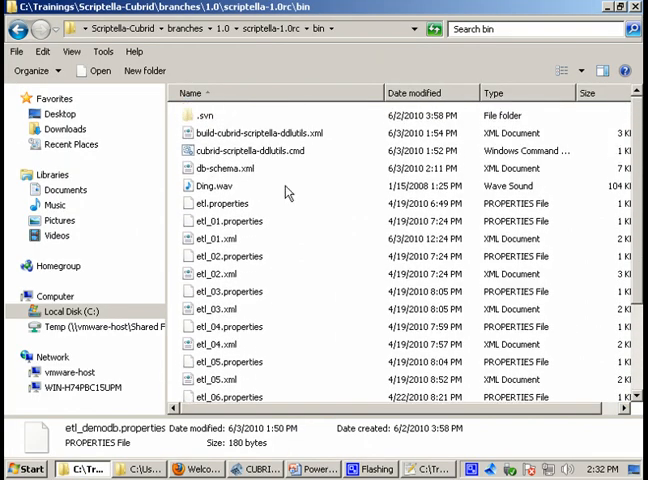
Run the cubrid-scriptella-ddlutils.cmd migration script from the bin folder.
click(224, 168)
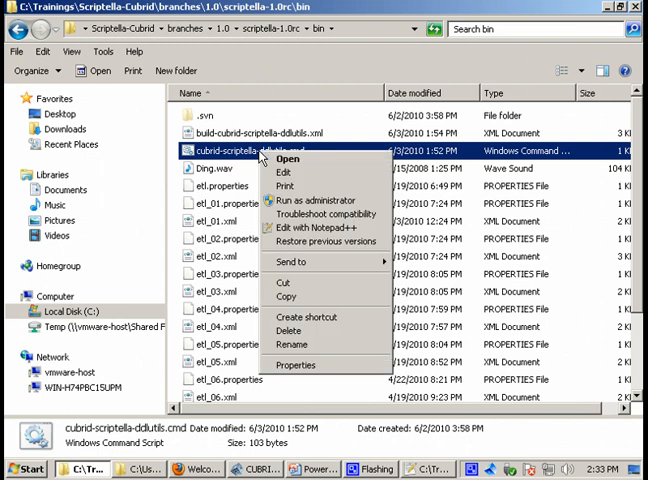
click(316, 228)
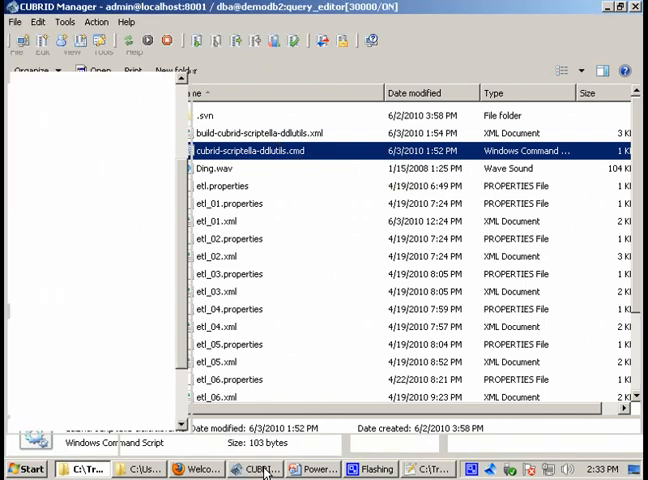
Bring CUBRID Manager forward to check demodb2's Tables still hold only system tables.
click(256, 468)
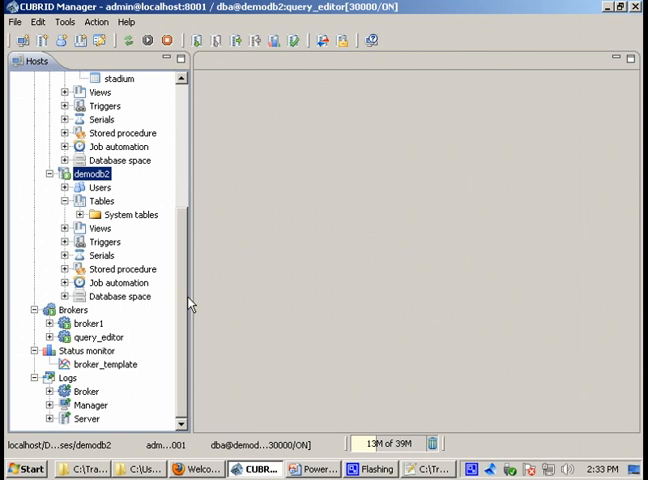
mouse_move(190, 236)
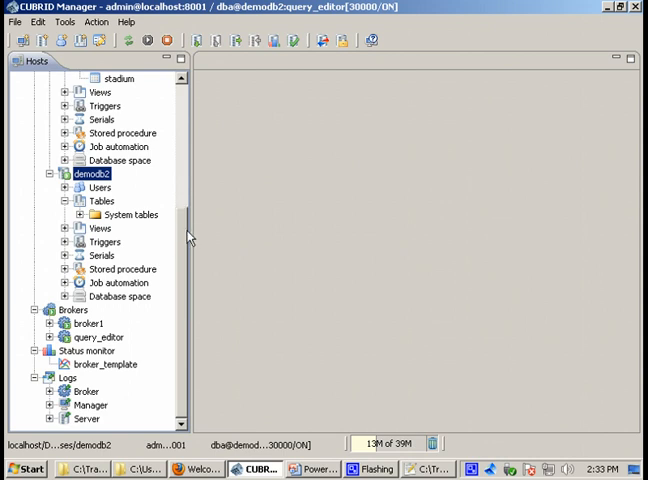
mouse_move(100, 200)
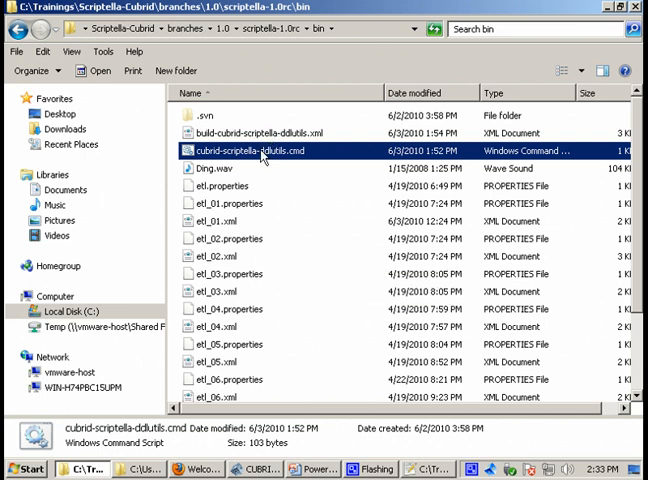
Run cubrid-scriptella-ddlutils.cmd again and view the migrated tables in demodb2.
double_click(254, 148)
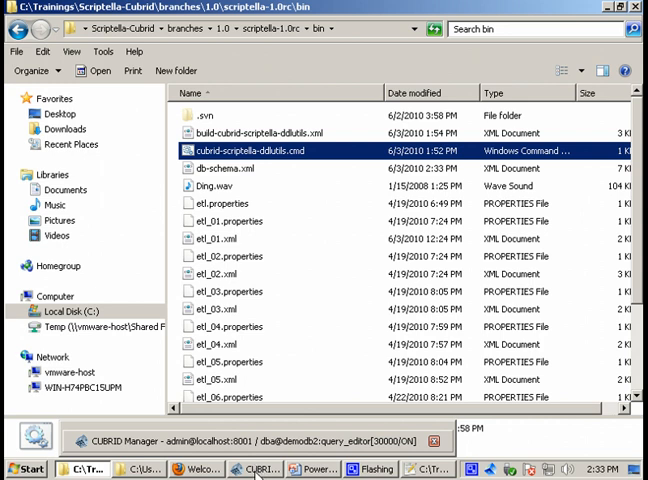
click(256, 468)
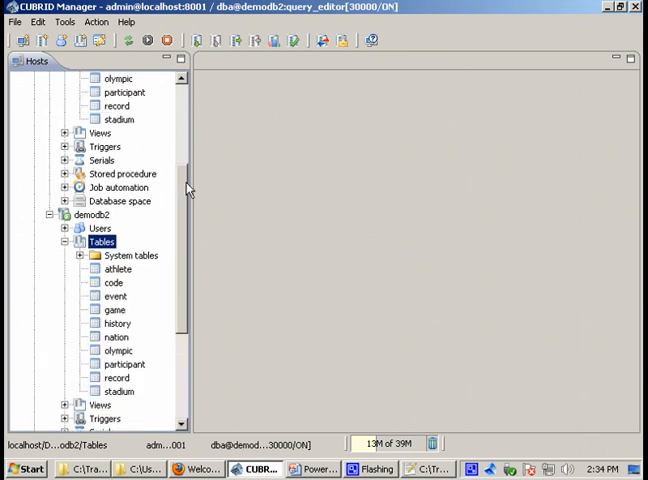
scroll(down, 3)
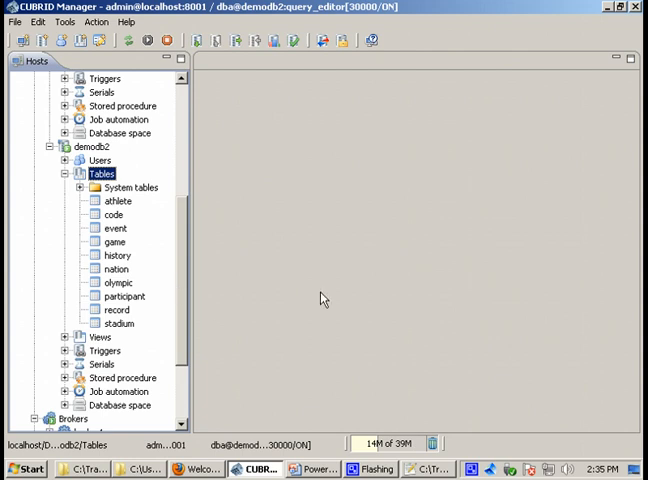
mouse_move(192, 284)
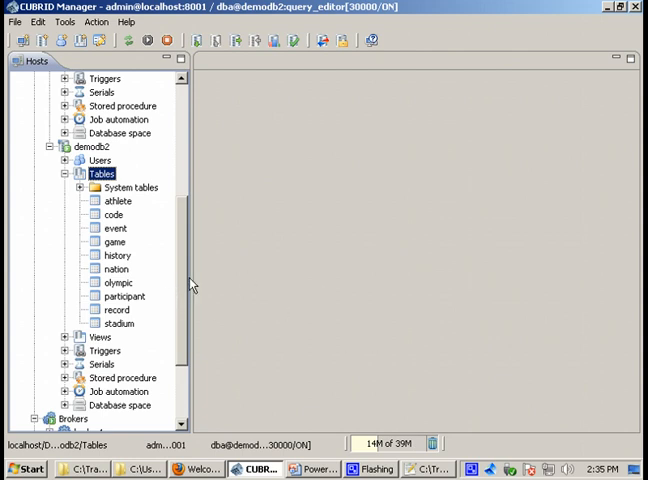